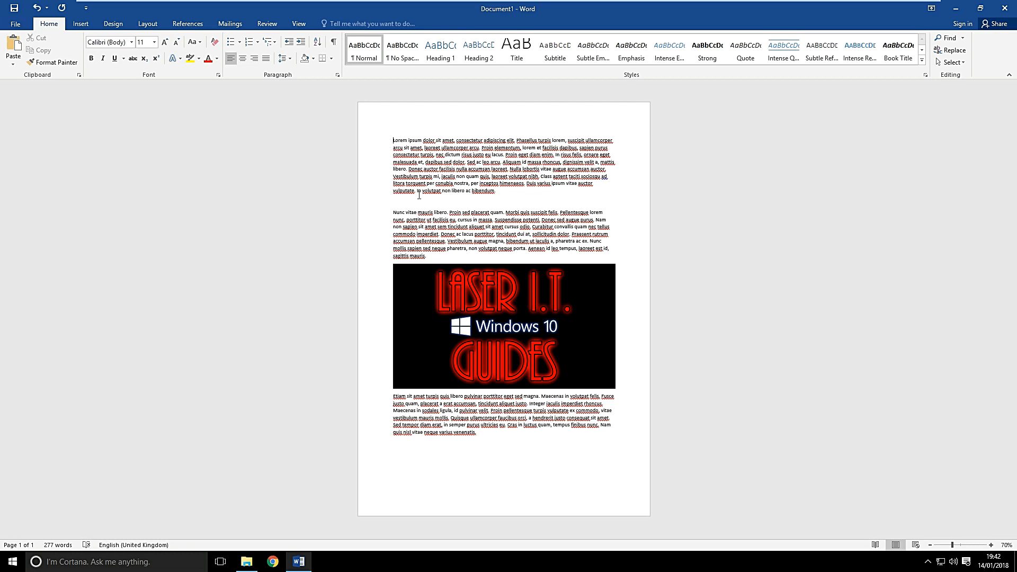
Create a new blank document, Document2, and place the cursor on its empty page.
key("ctrl+a")
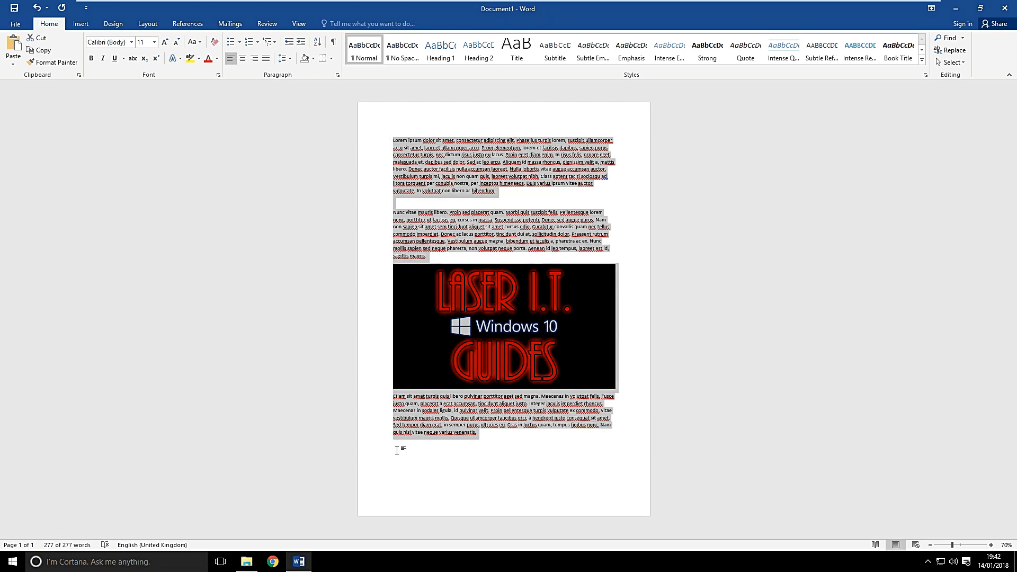
mouse_move(379, 250)
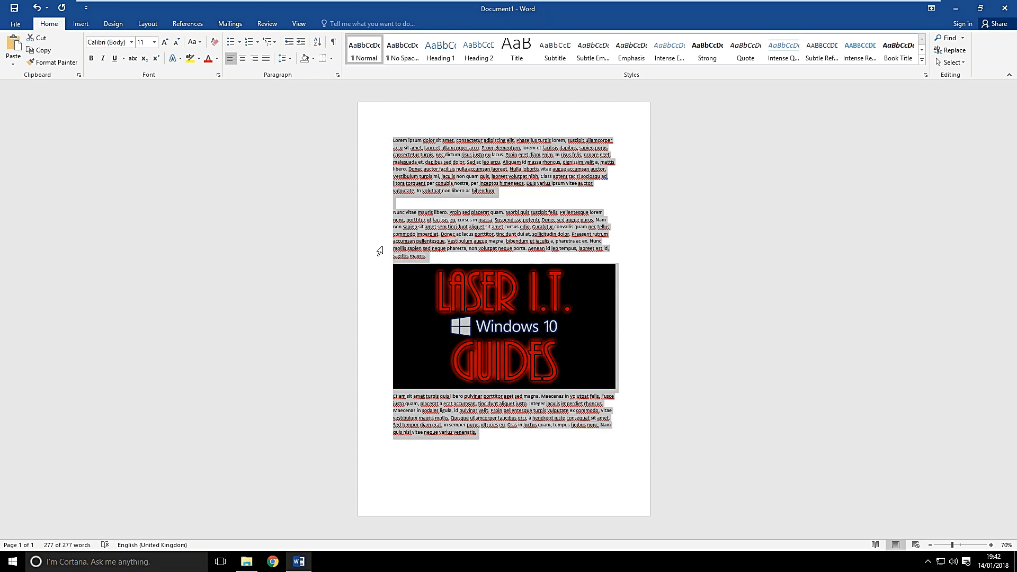
mouse_move(395, 176)
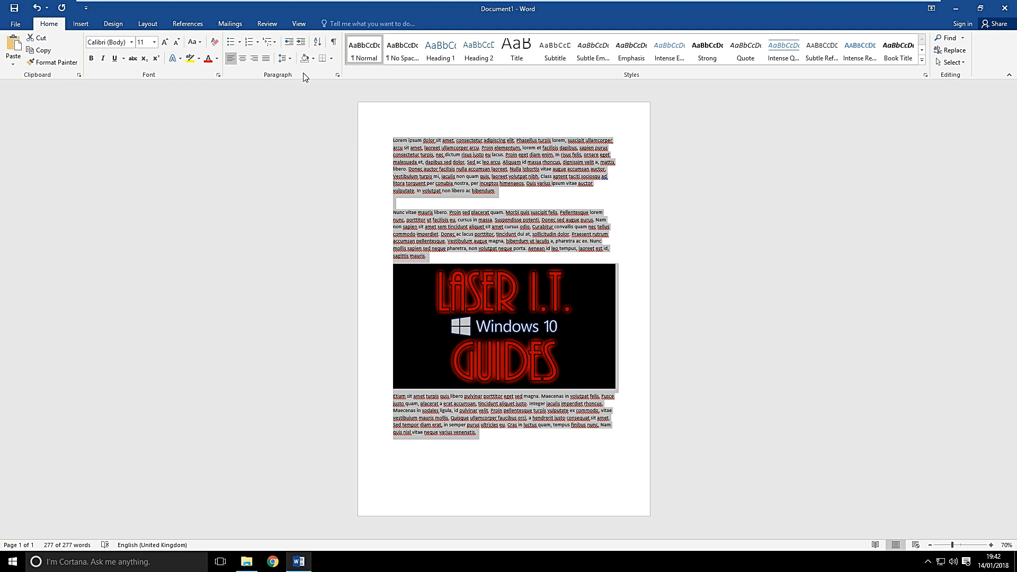
mouse_move(329, 112)
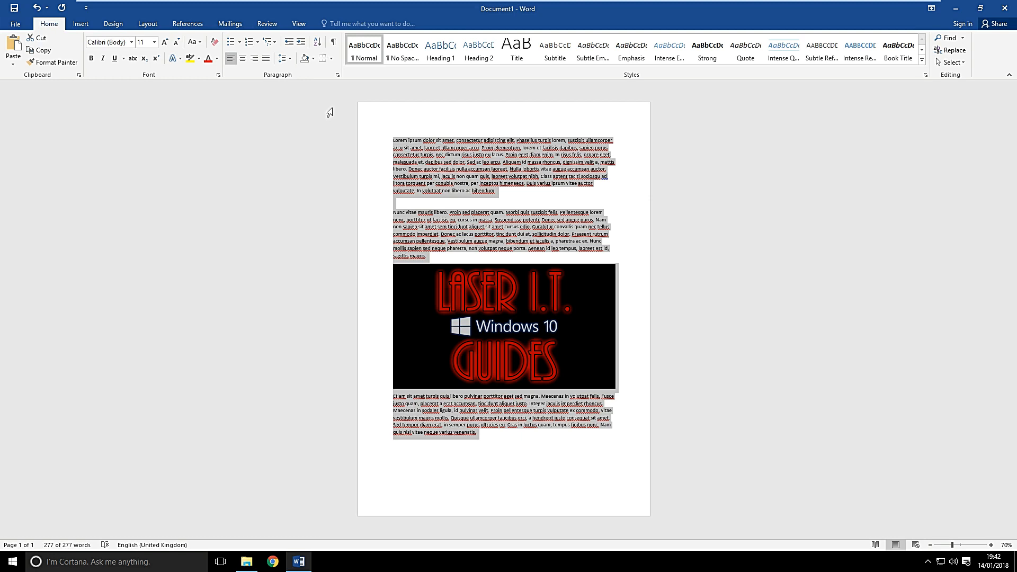
mouse_move(436, 172)
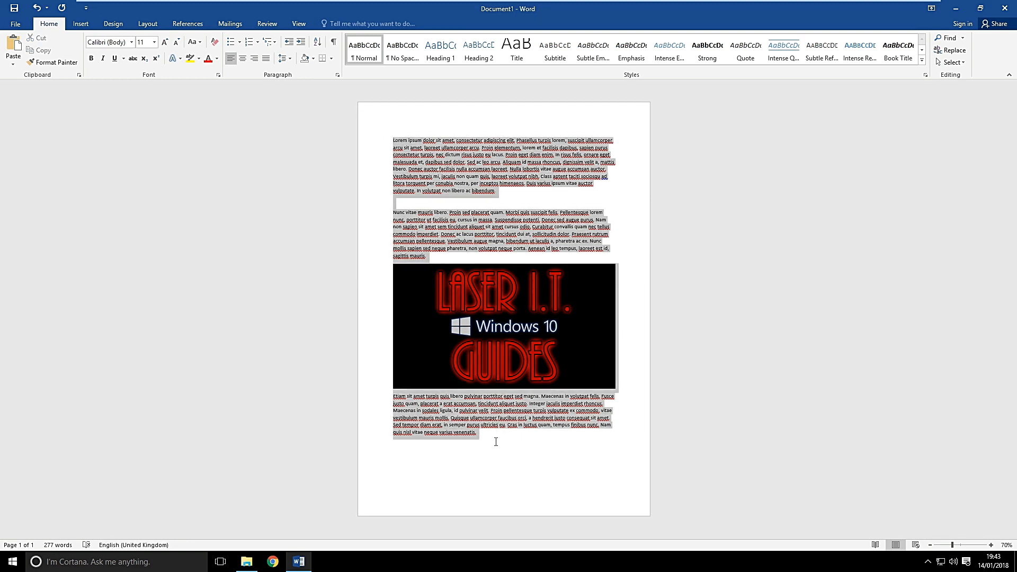
mouse_move(304, 58)
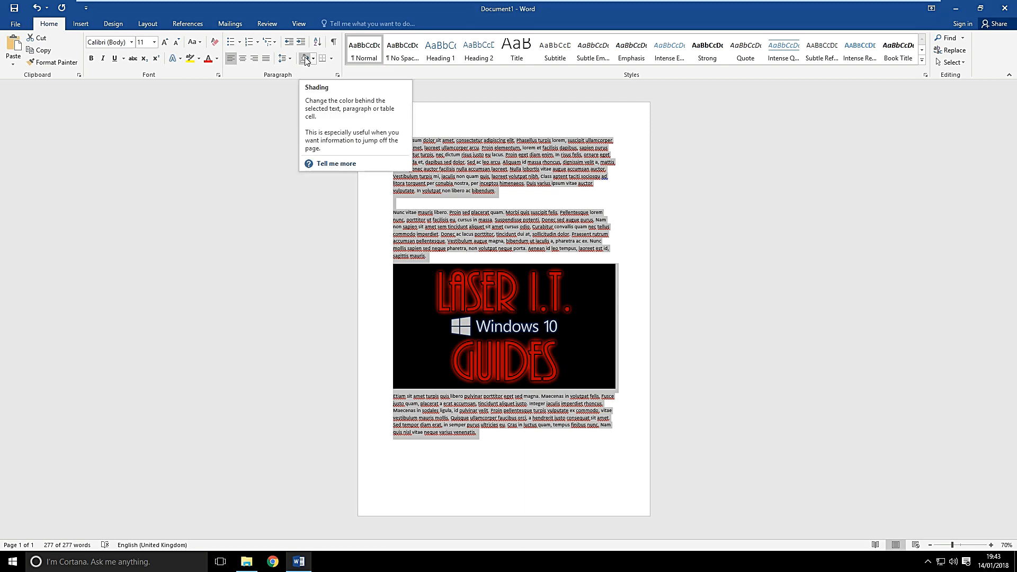
left_click(313, 58)
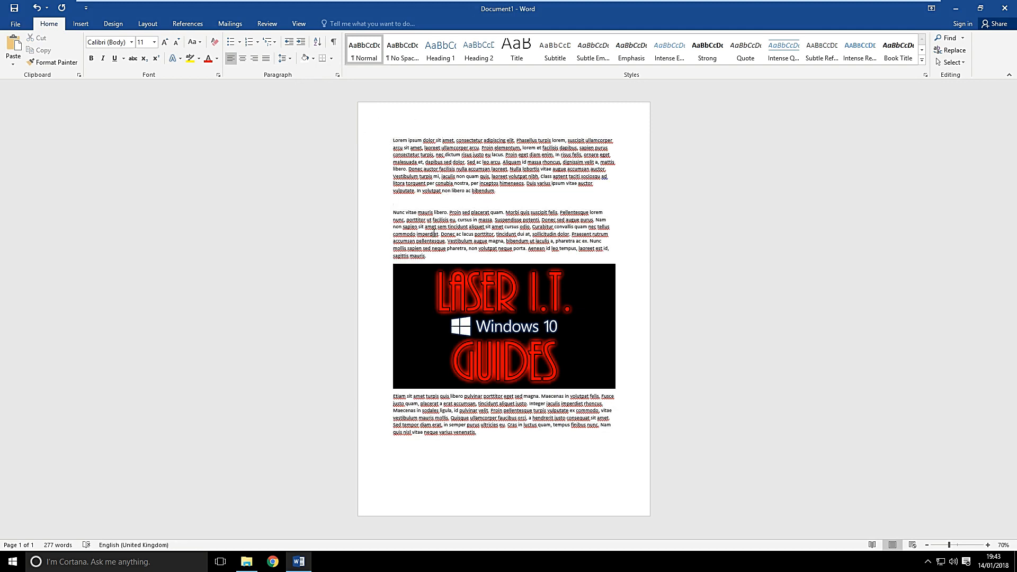
key("ctrl+a")
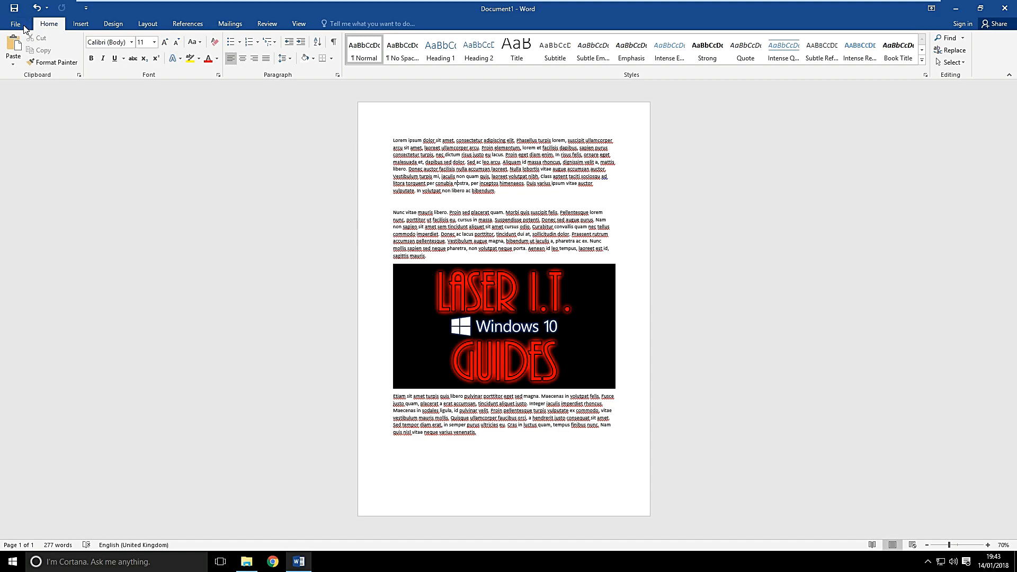
left_click(14, 24)
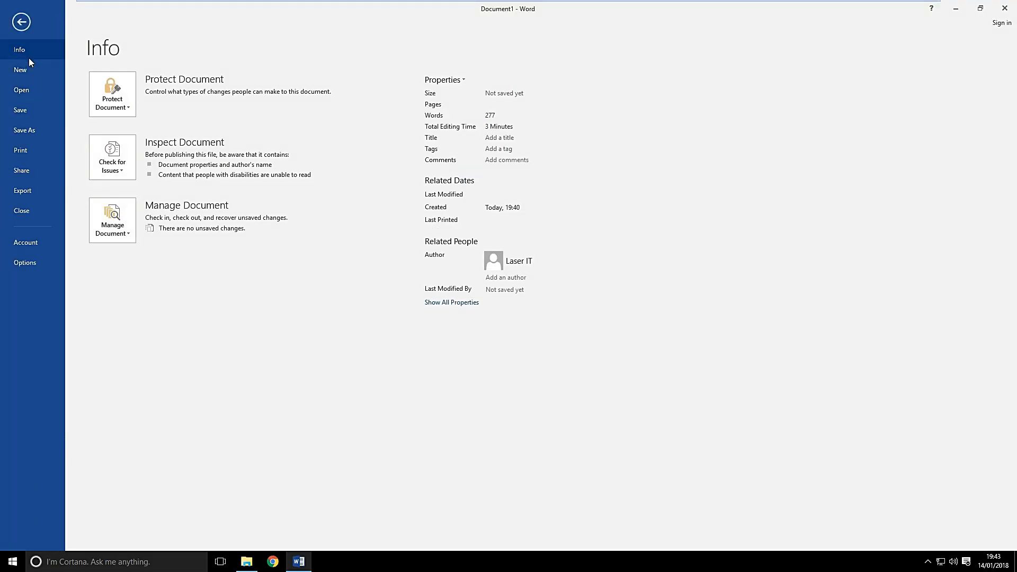
left_click(21, 70)
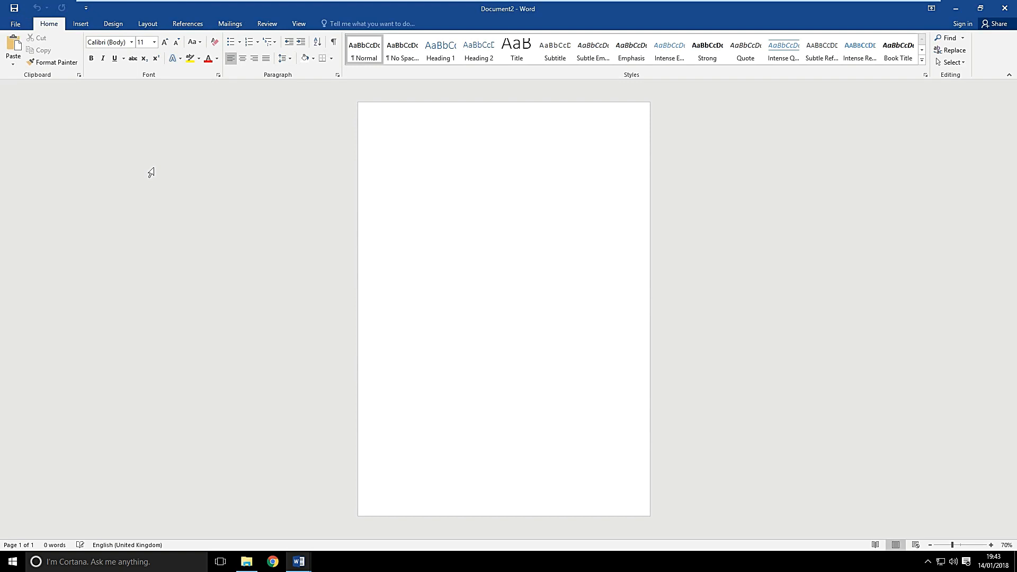
left_click(393, 141)
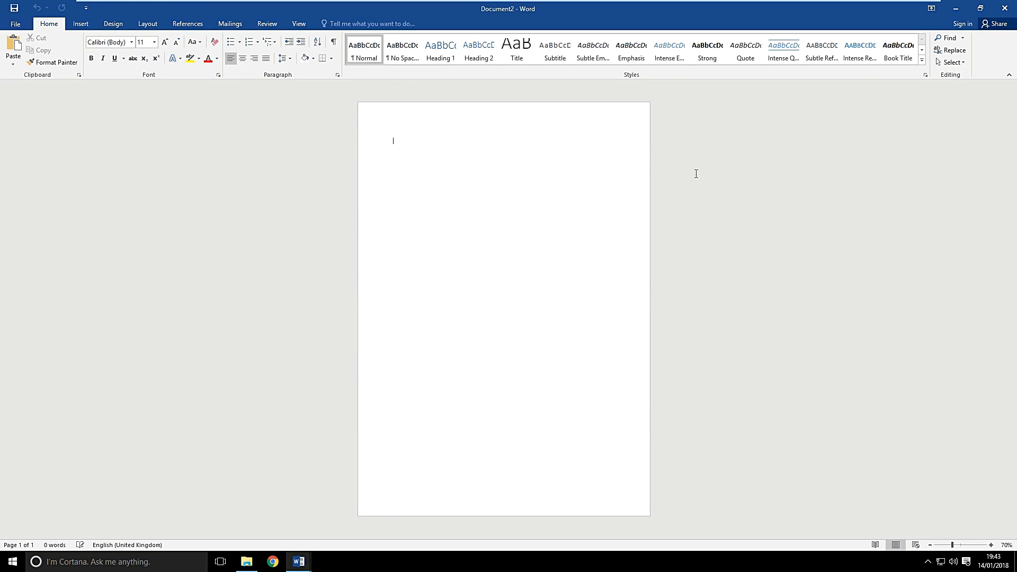
mouse_move(991, 69)
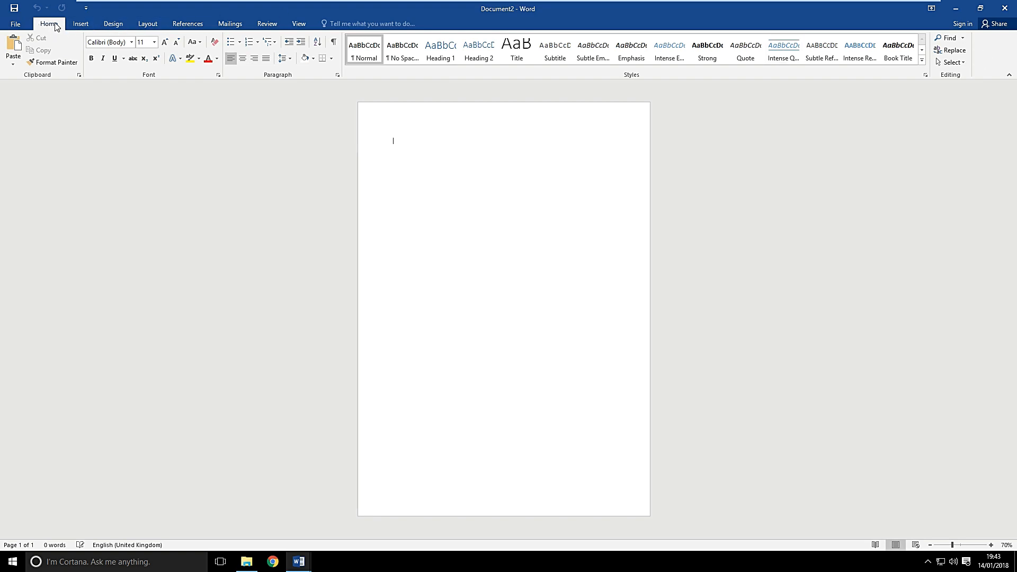
mouse_move(991, 55)
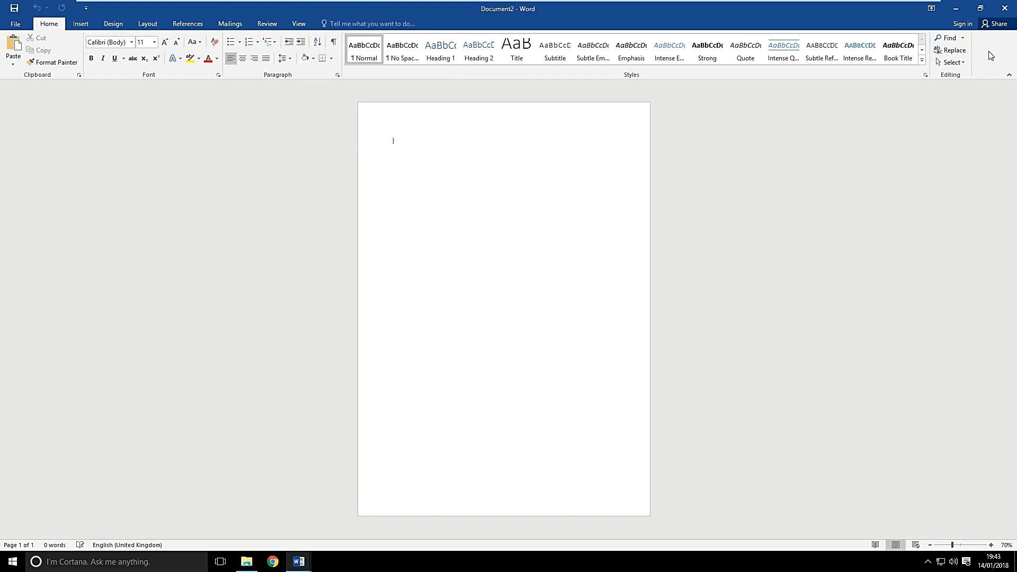
In Customize Ribbon options, create a new custom group on the Home tab.
right_click(908, 55)
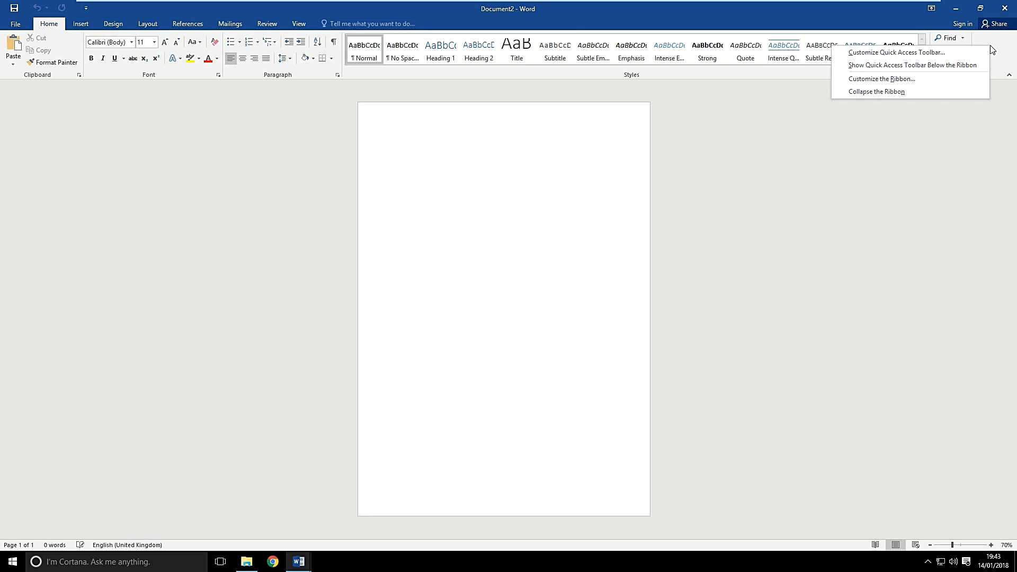
mouse_move(937, 83)
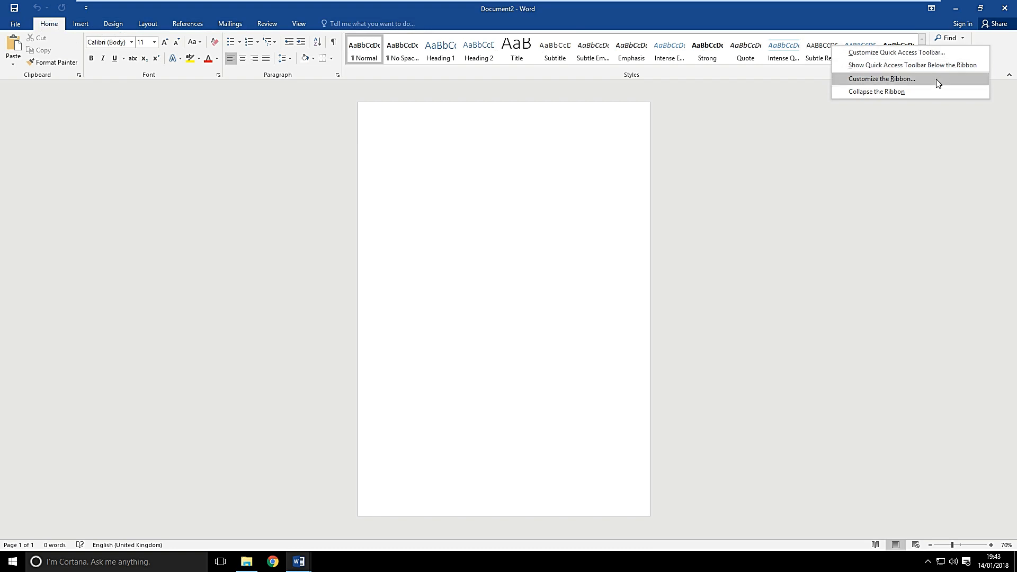
left_click(882, 79)
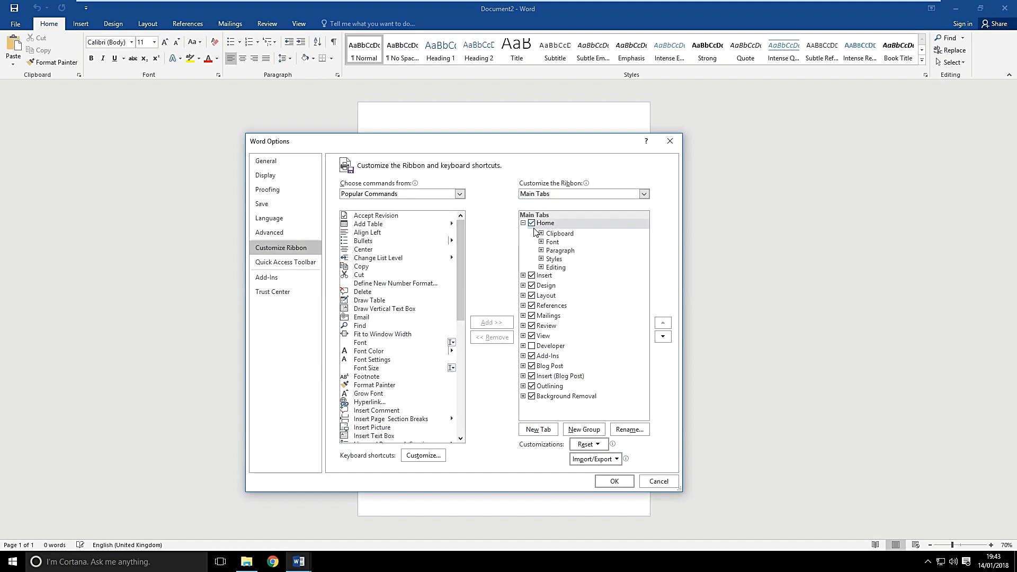
left_click(546, 223)
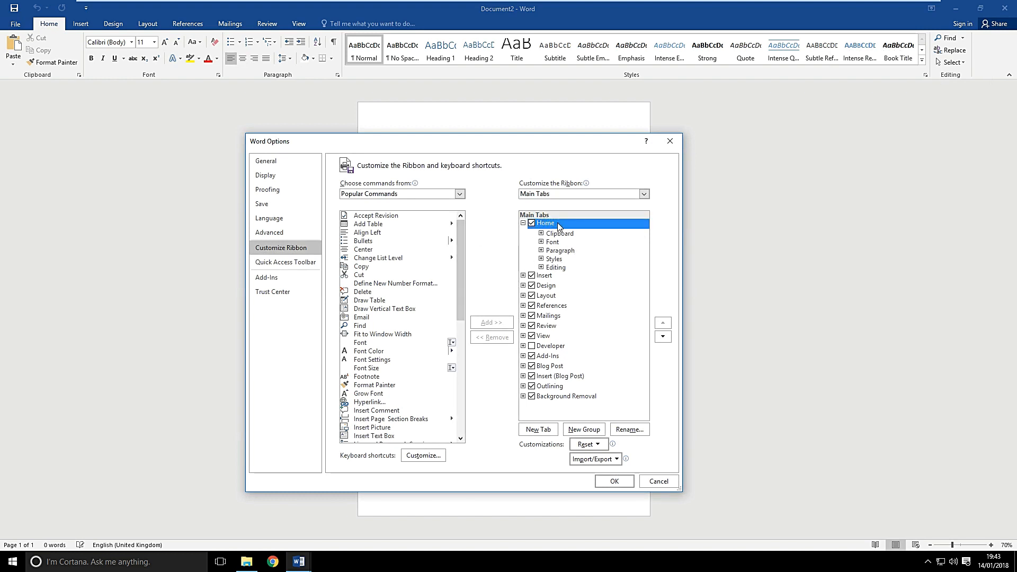
left_click(583, 429)
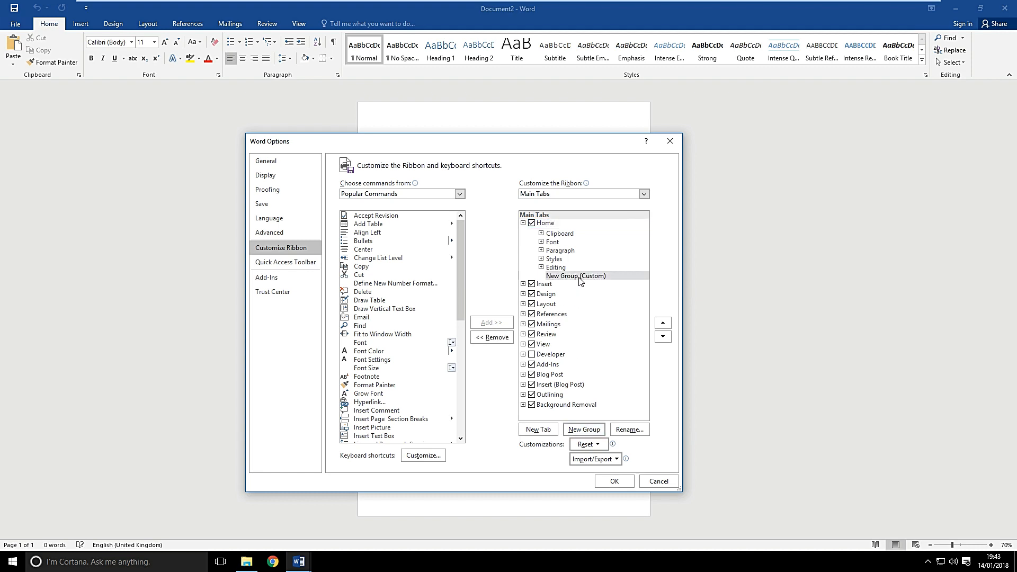
Add the Paste command to the new custom group and apply the change.
left_click(576, 276)
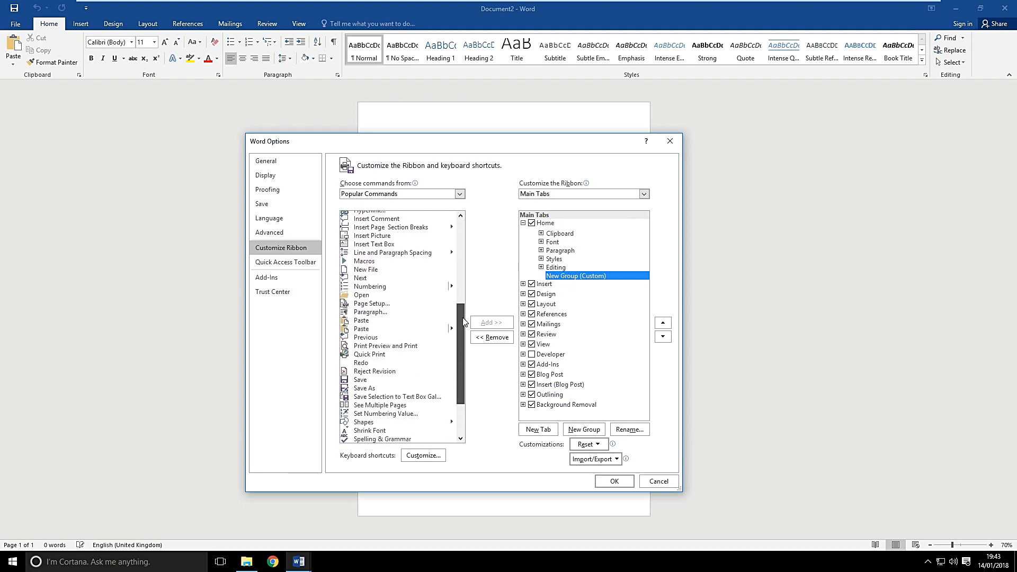
left_click(361, 320)
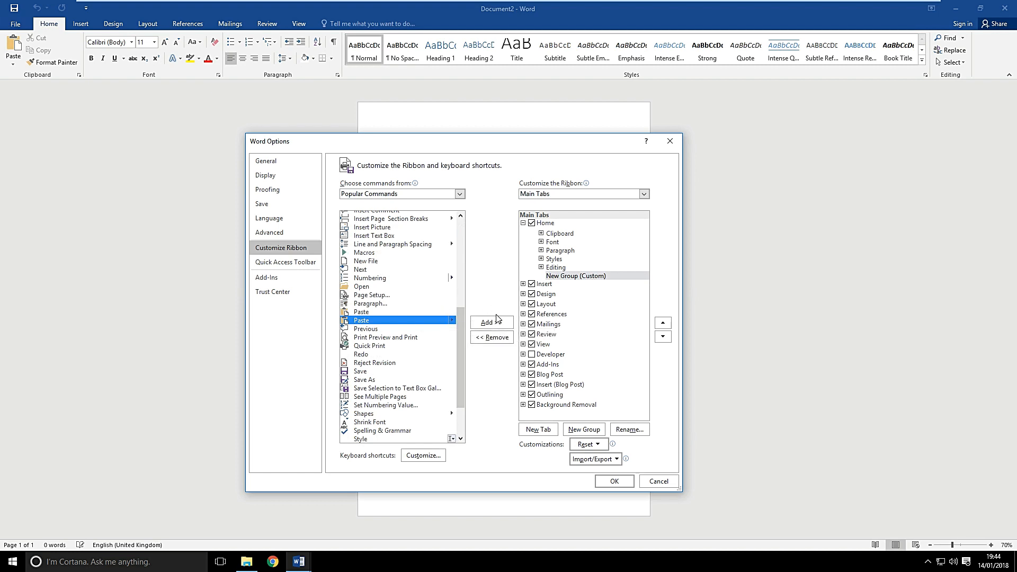
left_click(491, 323)
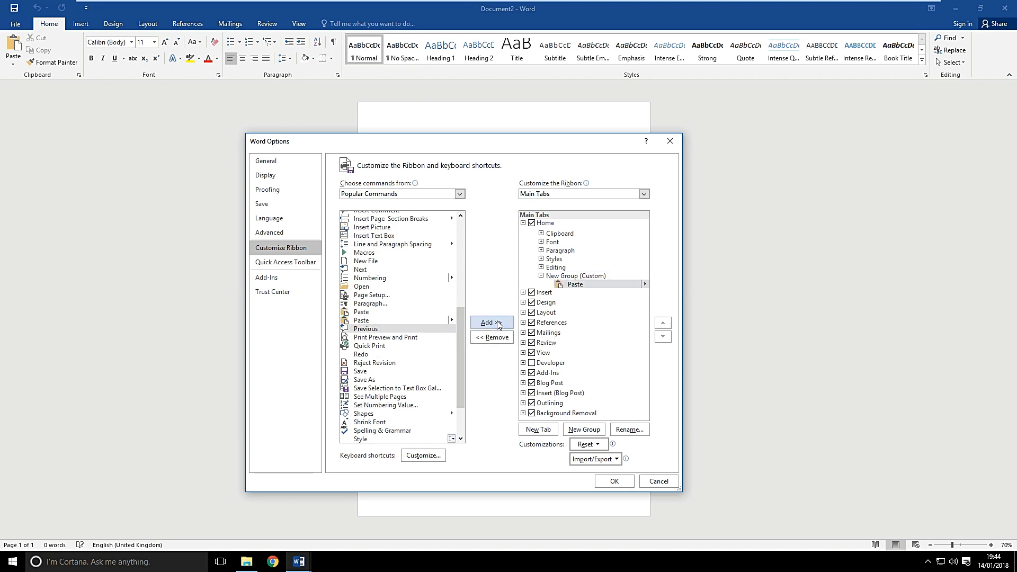
left_click(613, 481)
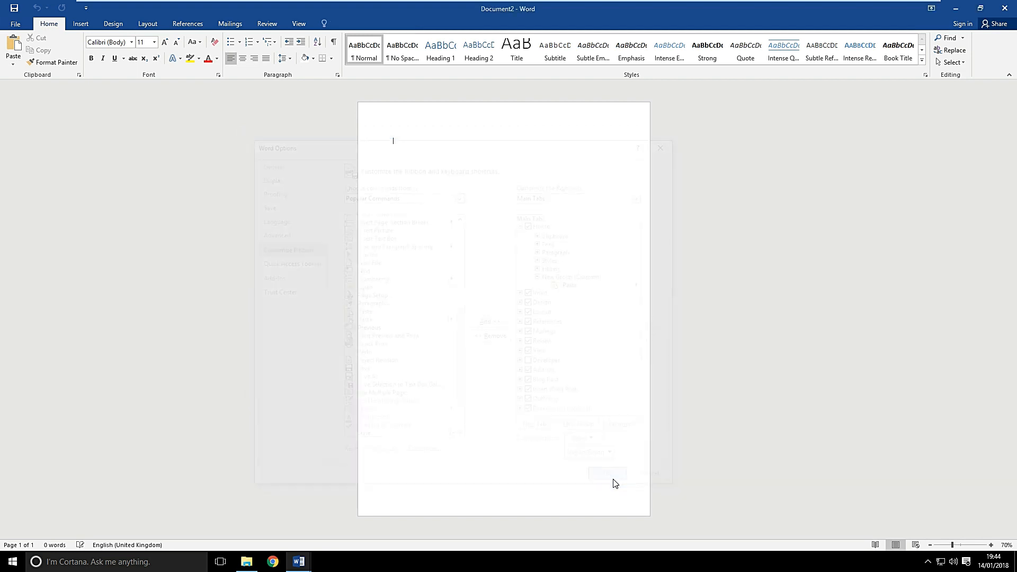
Paste the copied text and logo as a Picture (Enhanced Metafile) via Paste Special.
left_click(607, 473)
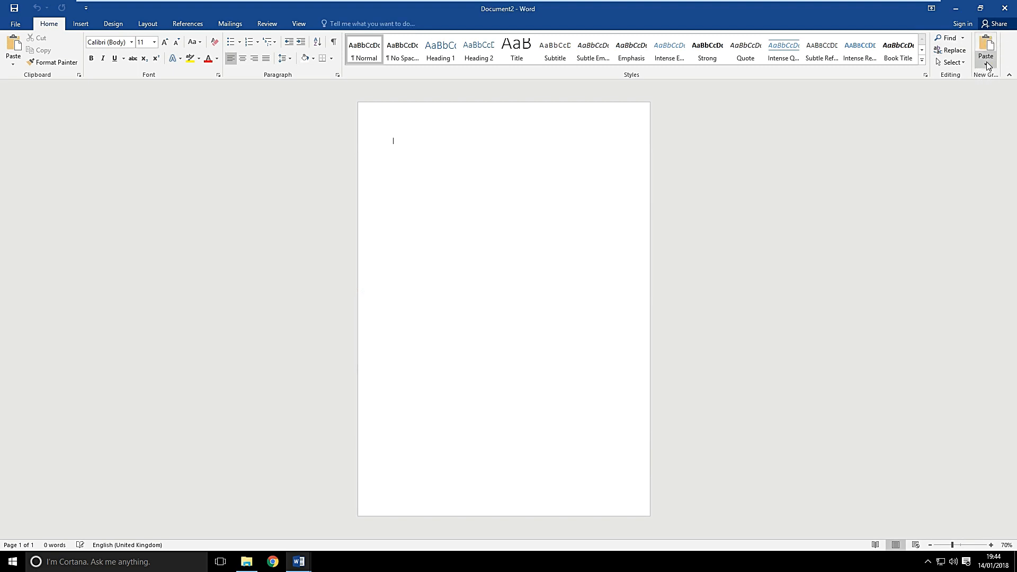
mouse_move(986, 52)
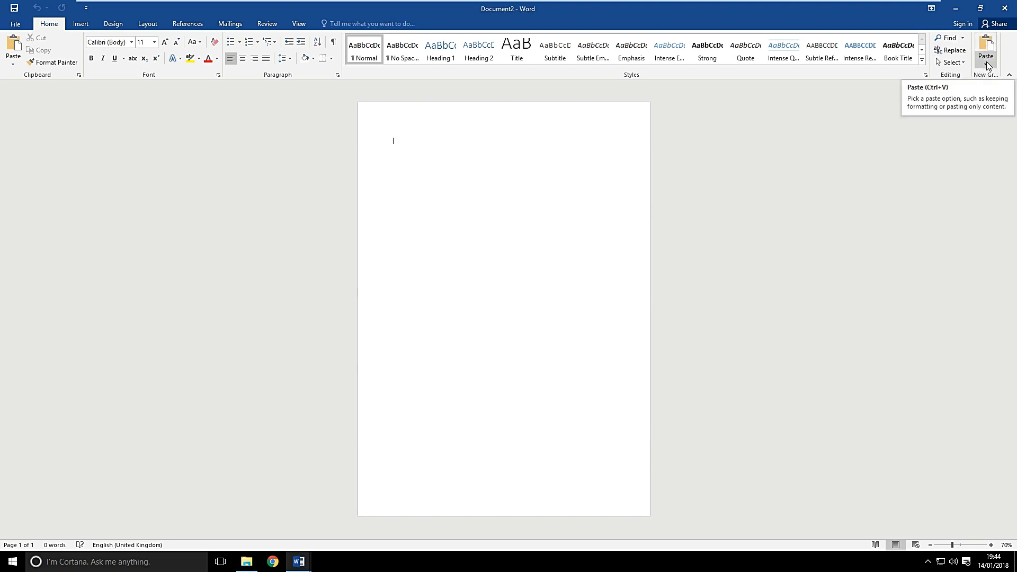
left_click(986, 52)
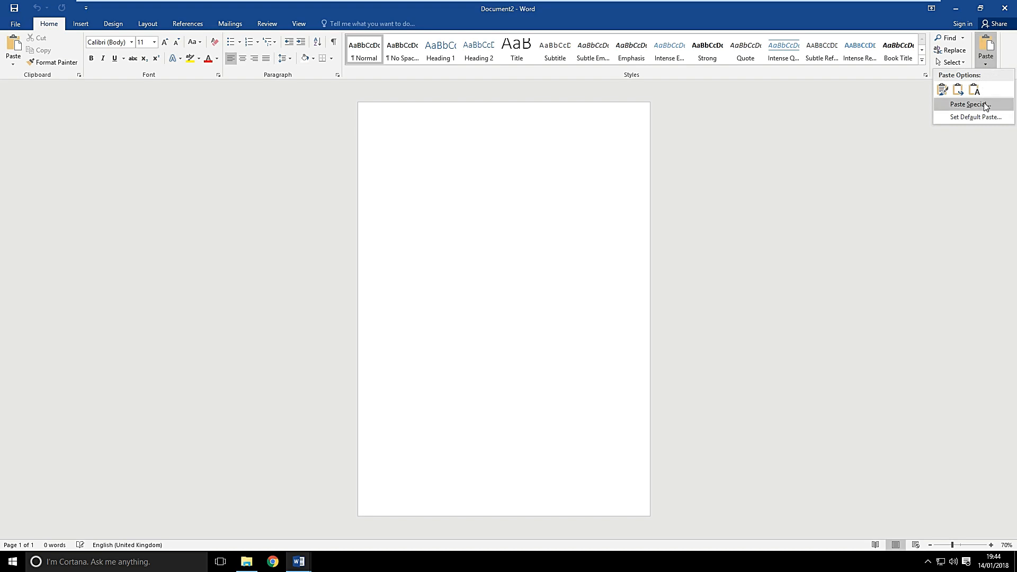
left_click(969, 104)
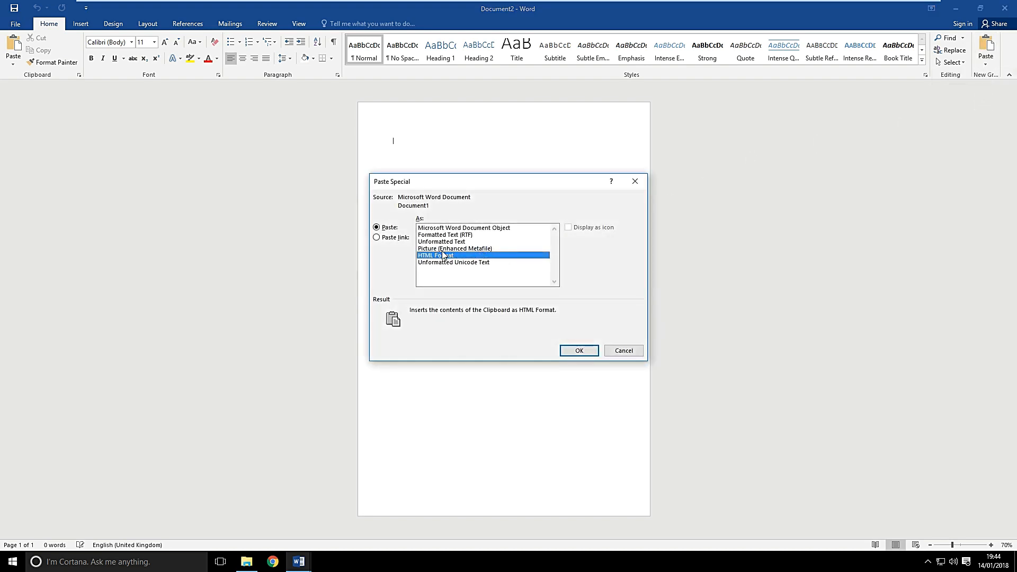
left_click(454, 249)
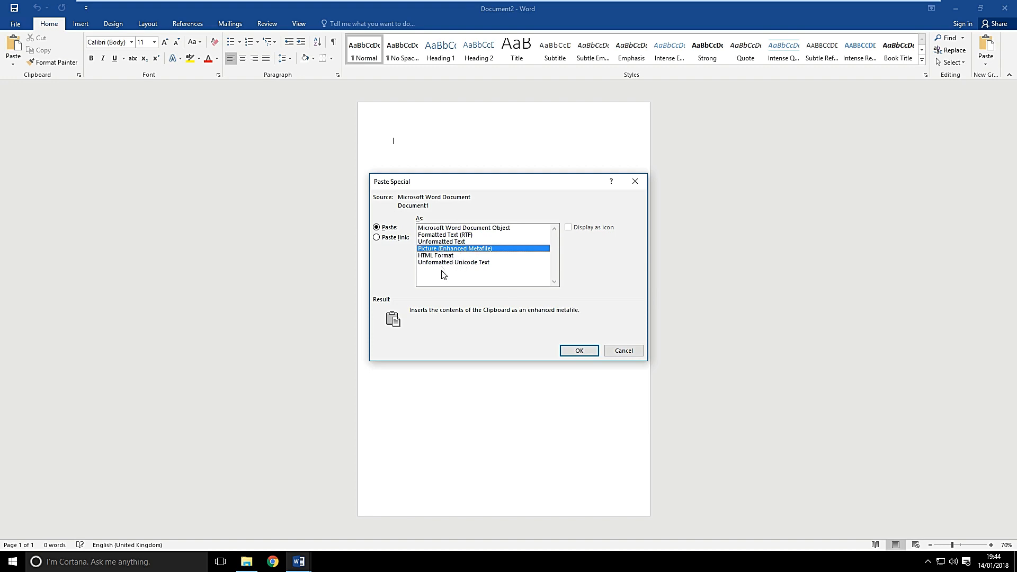
left_click(578, 351)
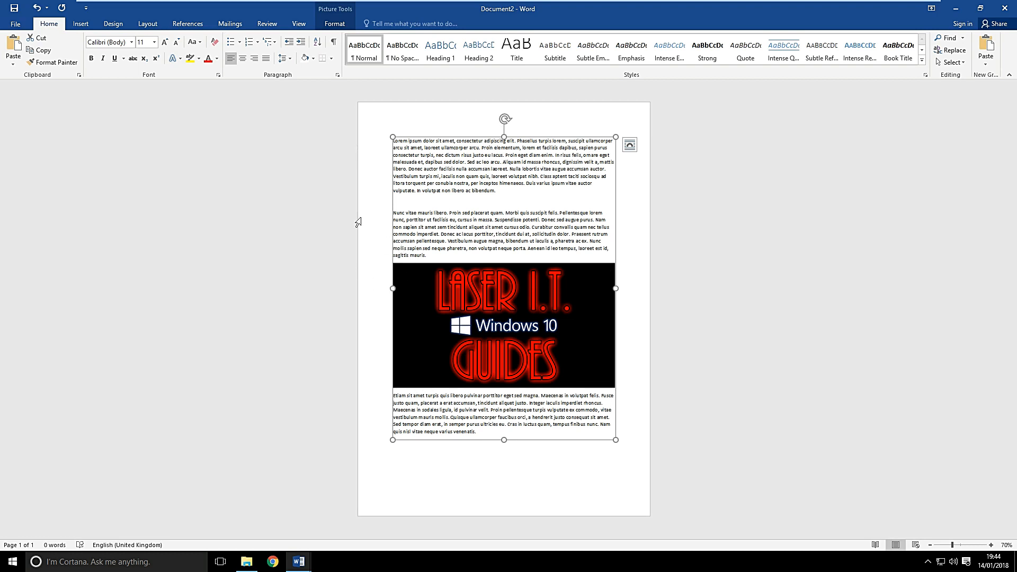
mouse_move(492, 192)
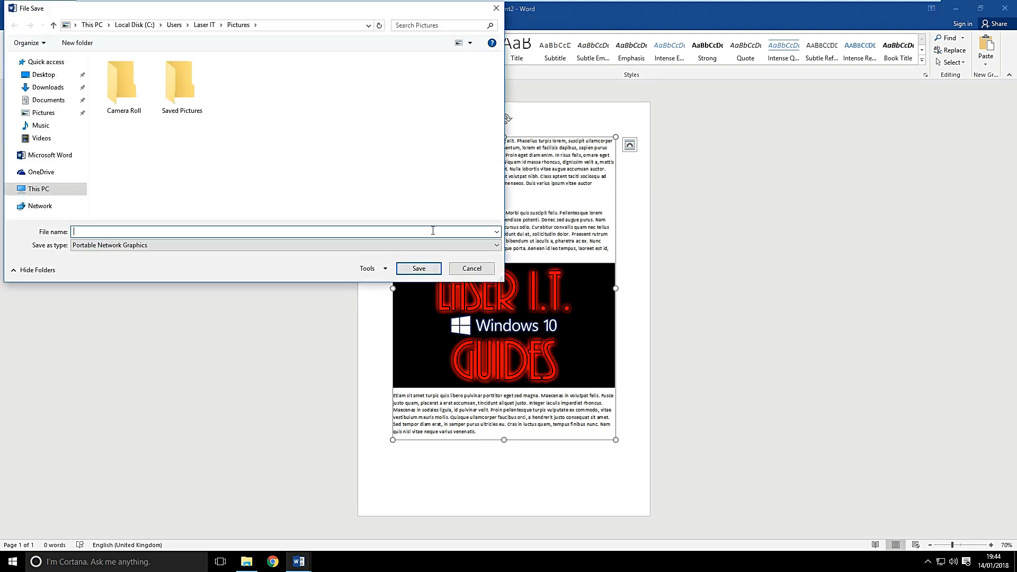
Save the picture to the Desktop as a JPEG named 'New Imag'.
left_click(496, 245)
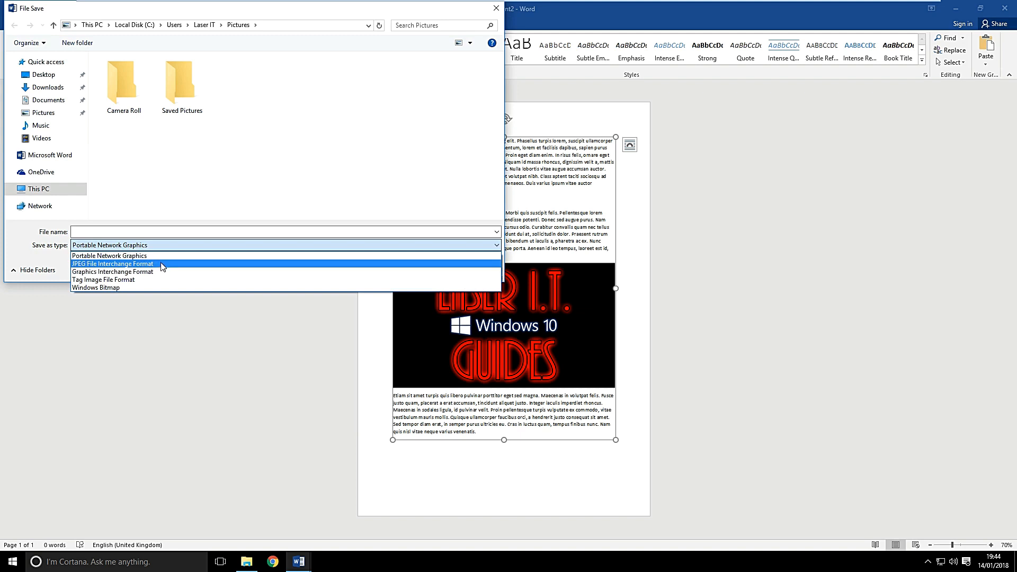
left_click(112, 263)
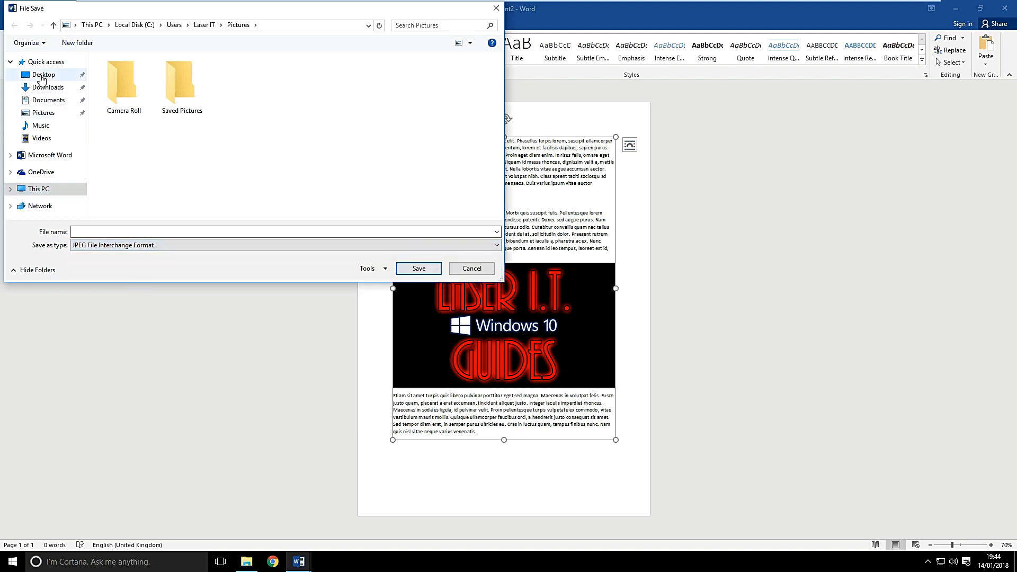
left_click(43, 74)
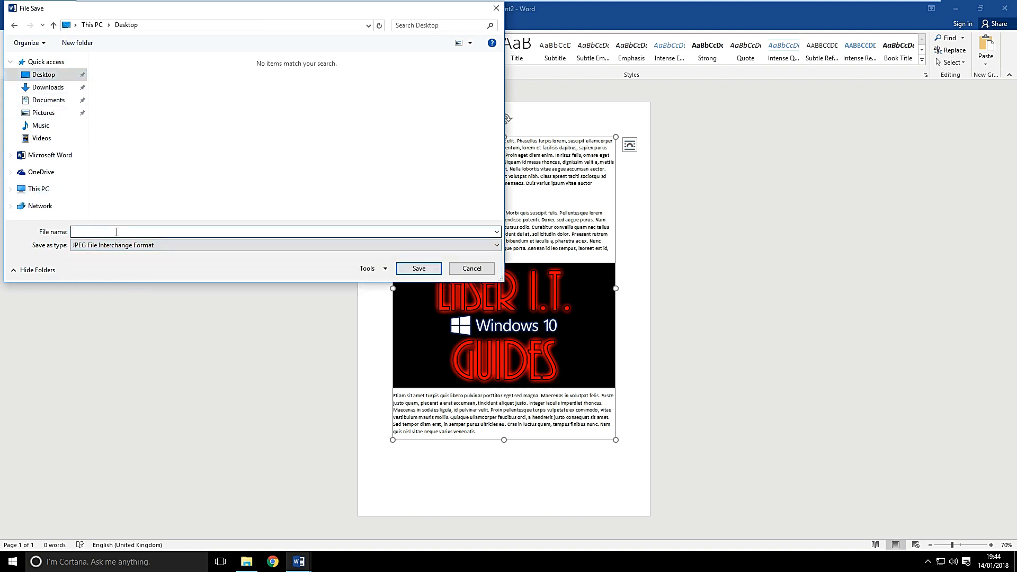
type("New Imag")
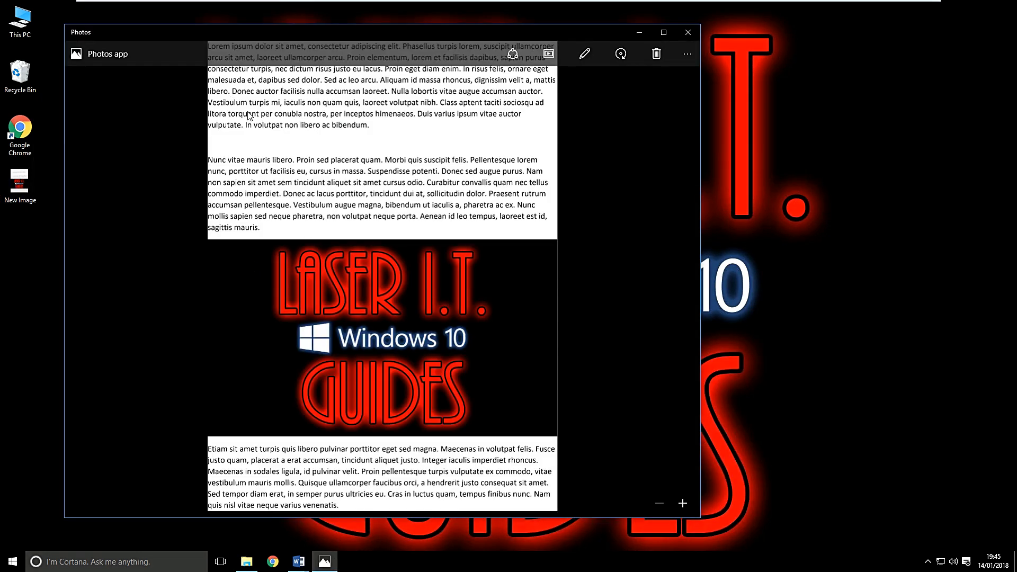
mouse_move(463, 113)
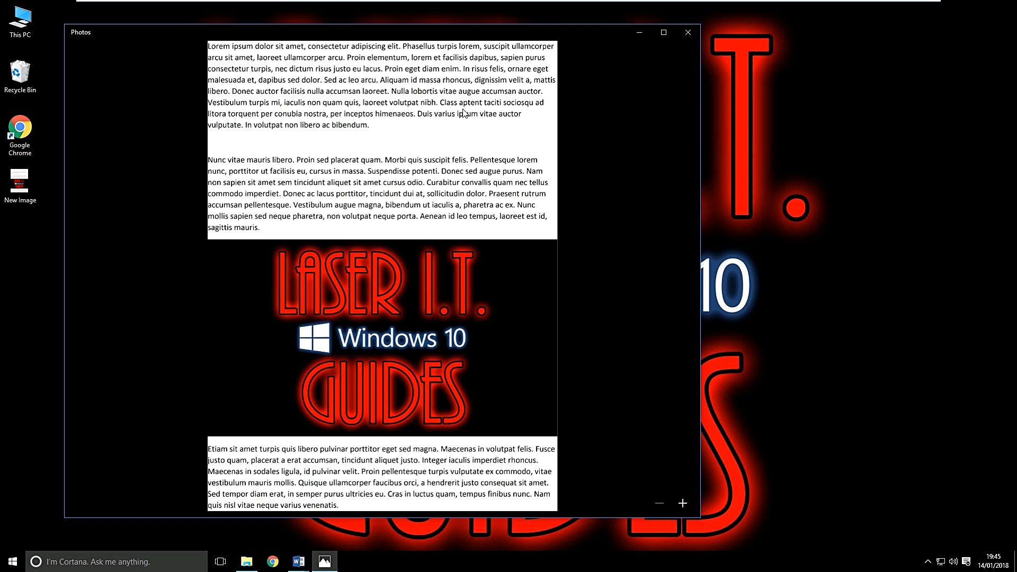
mouse_move(491, 160)
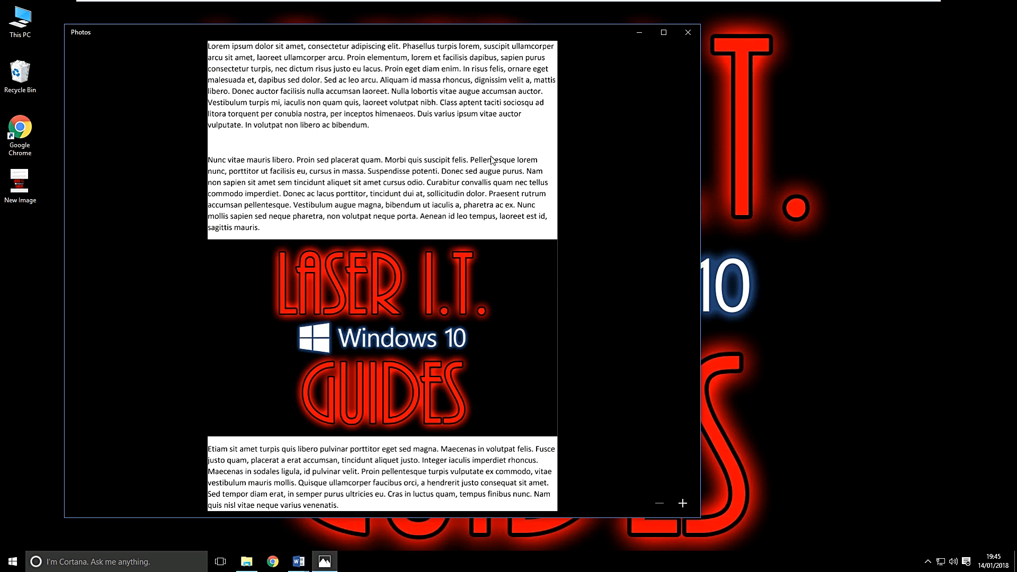